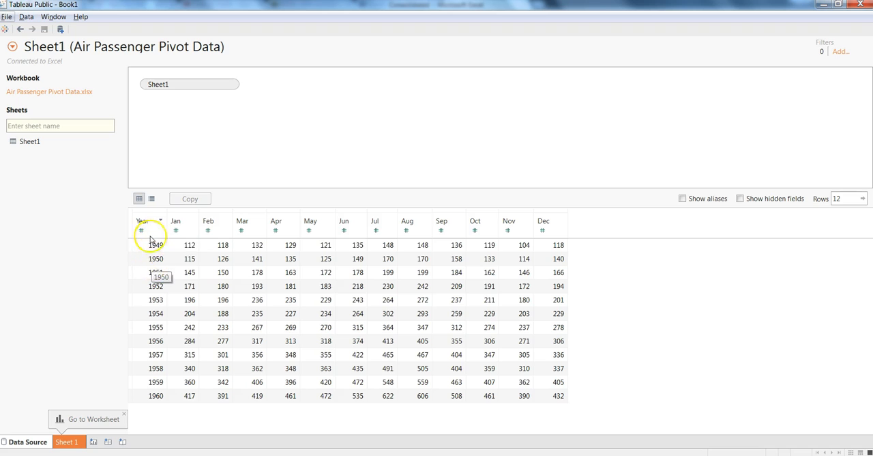
mouse_move(357, 221)
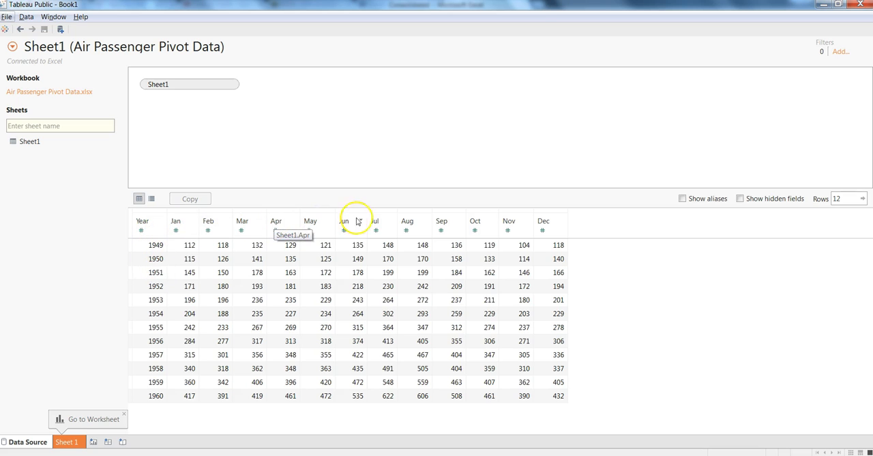
mouse_move(500, 246)
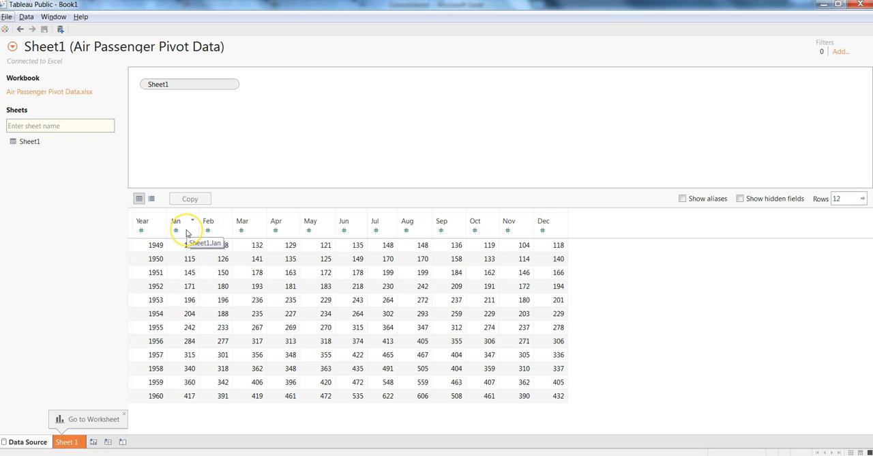
mouse_move(186, 229)
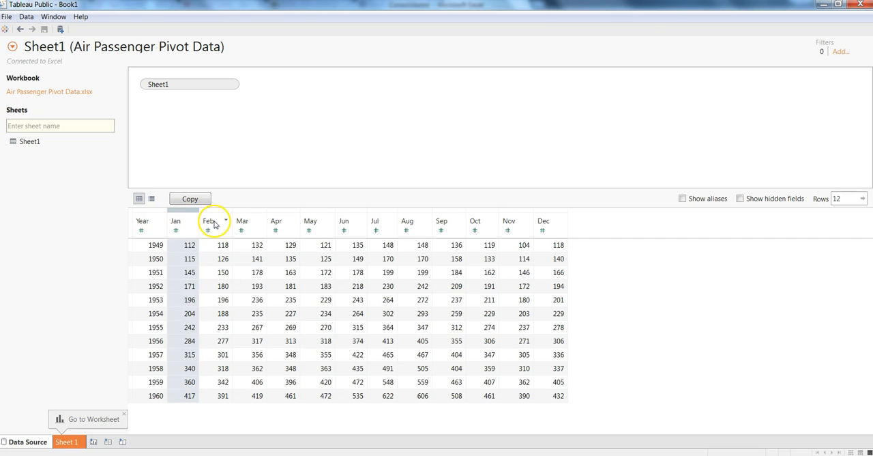
mouse_move(210, 221)
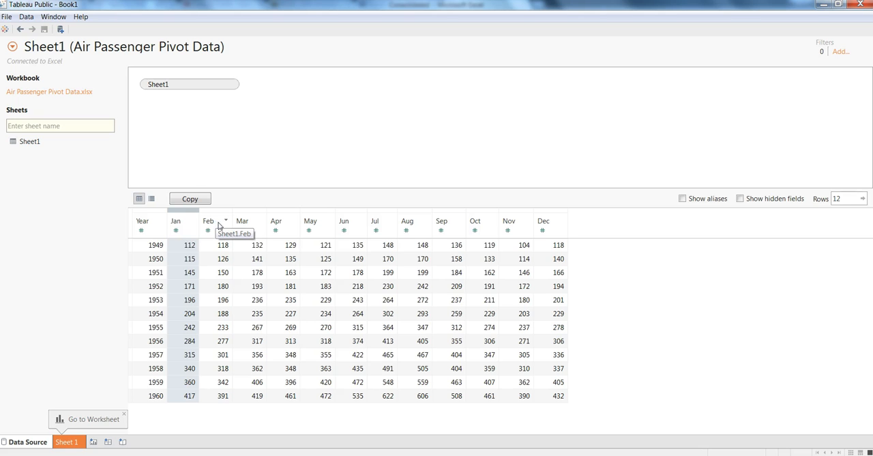
mouse_move(230, 221)
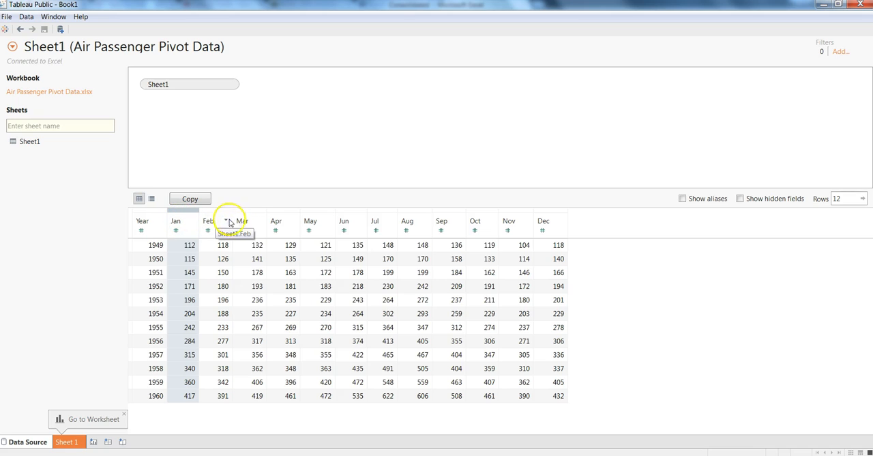
mouse_move(243, 221)
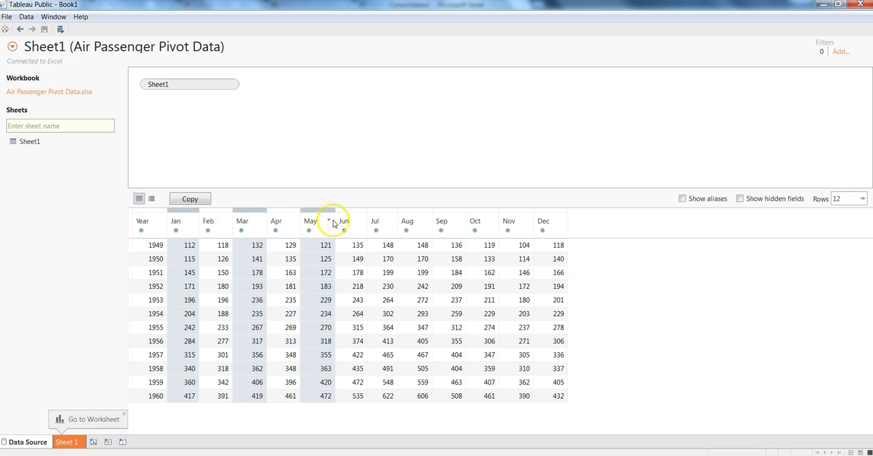
mouse_move(324, 236)
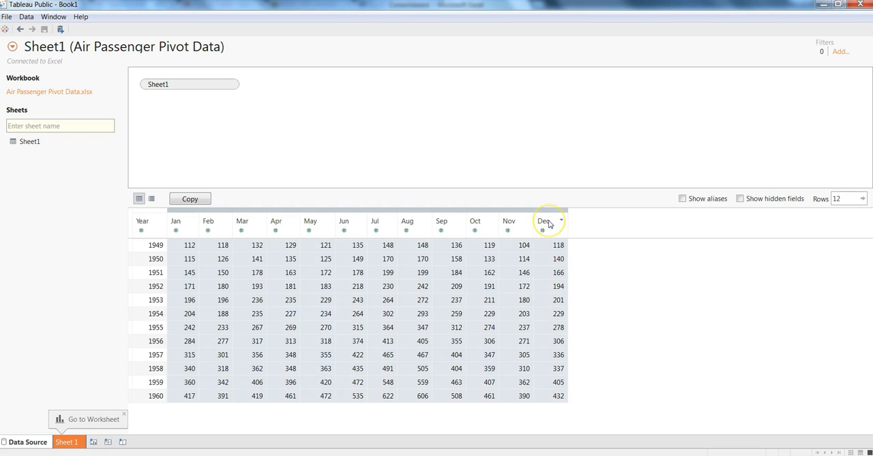
mouse_move(429, 258)
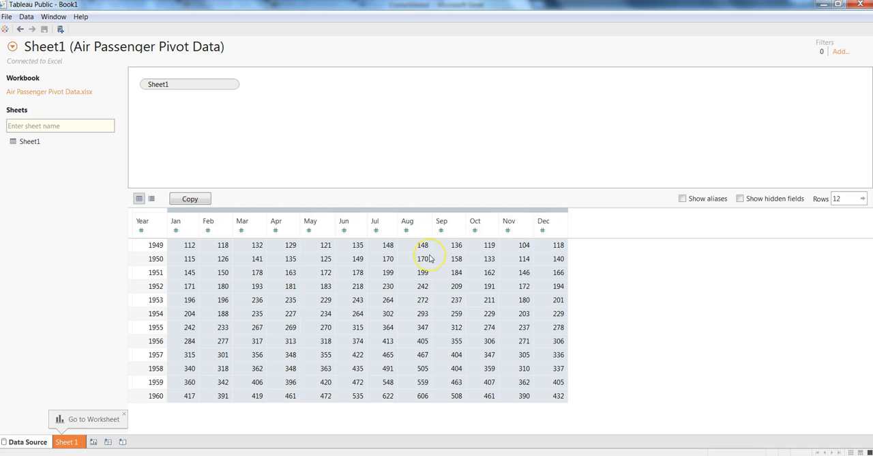
mouse_move(428, 258)
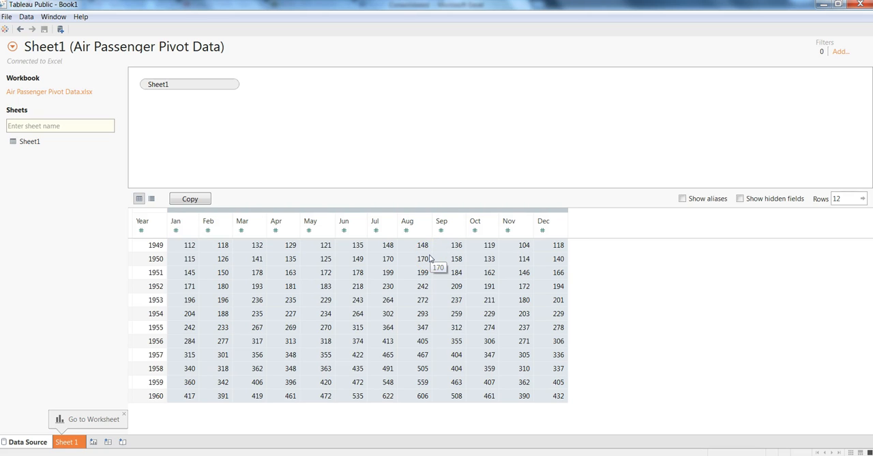
Step: Extend the selection through Dec so Jan–Dec are marked, and show their Hide/Pivot options
click(561, 229)
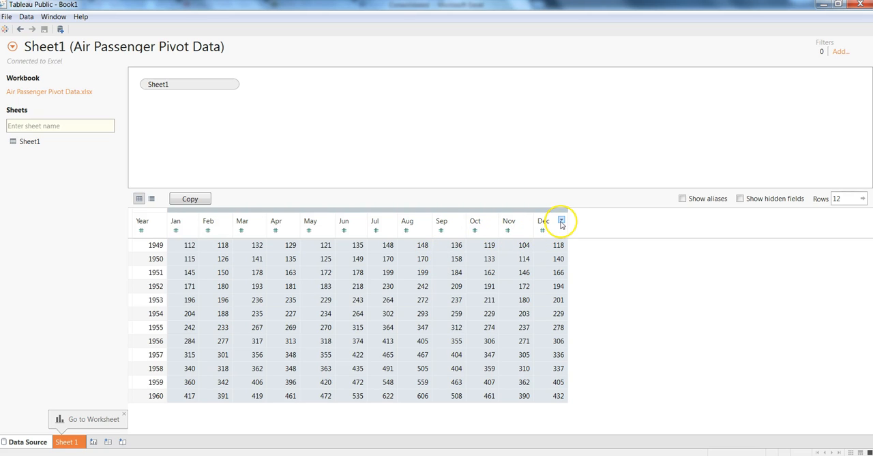
mouse_move(543, 229)
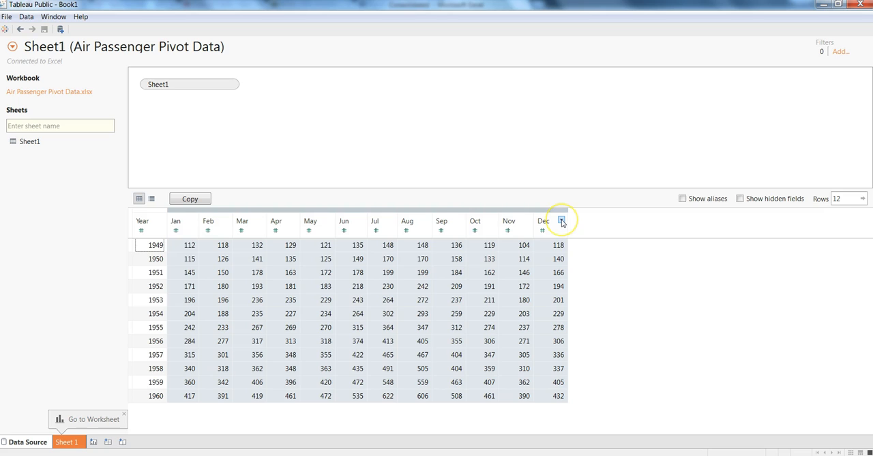
click(562, 221)
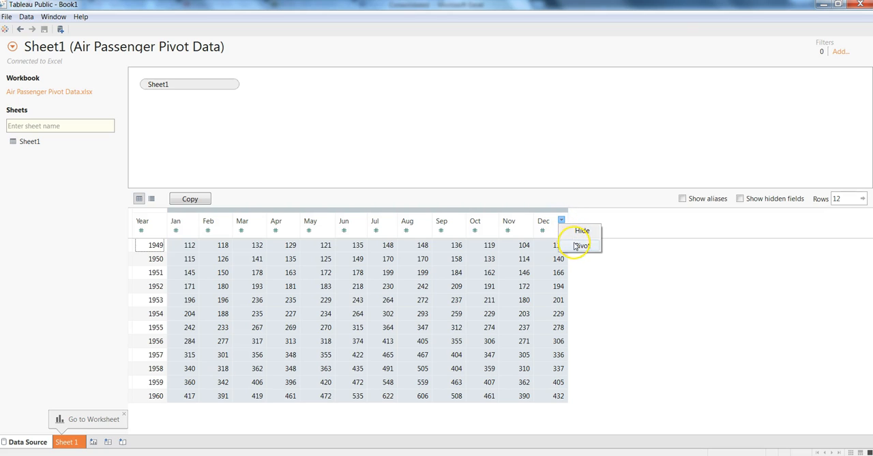
mouse_move(593, 245)
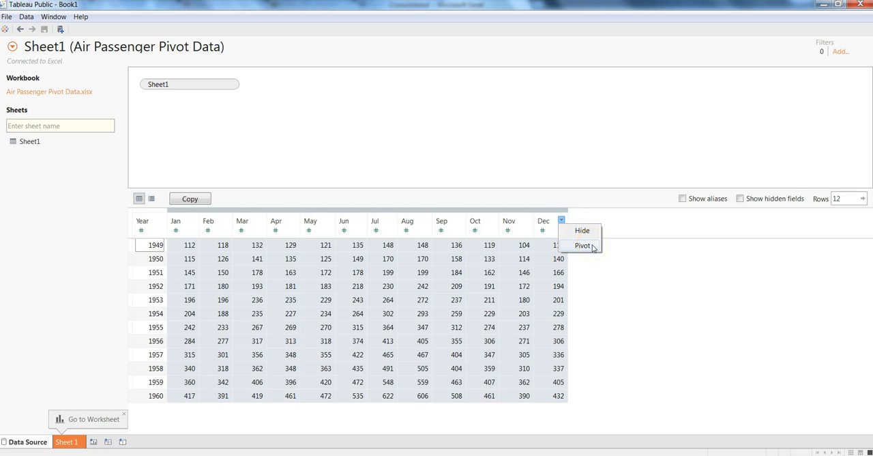
click(583, 246)
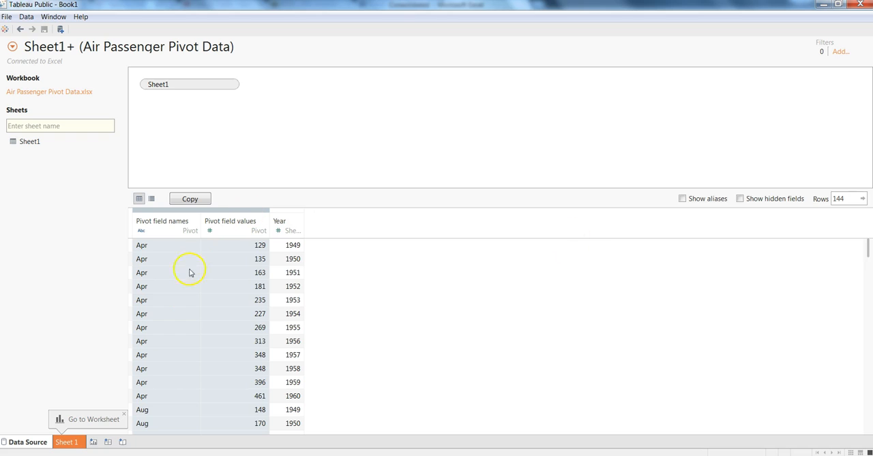
mouse_move(188, 287)
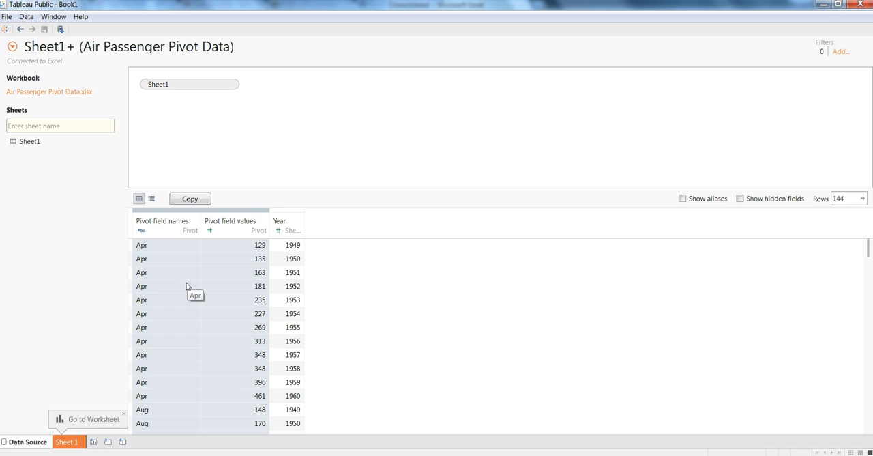
mouse_move(174, 242)
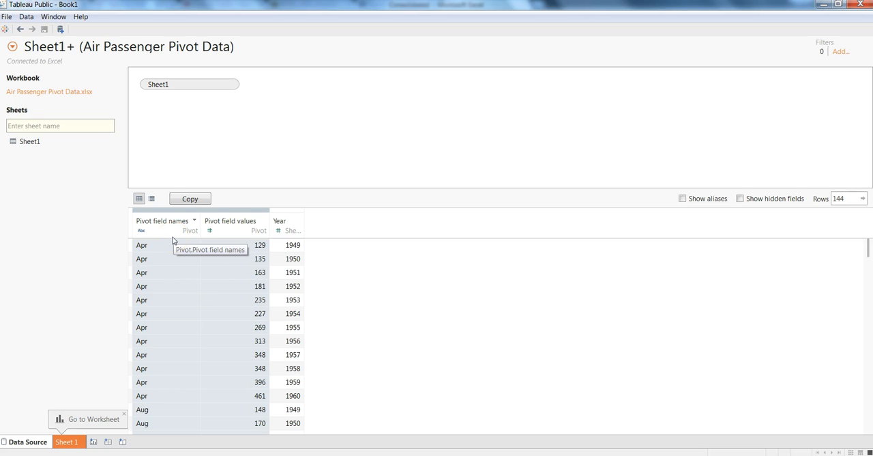
mouse_move(843, 316)
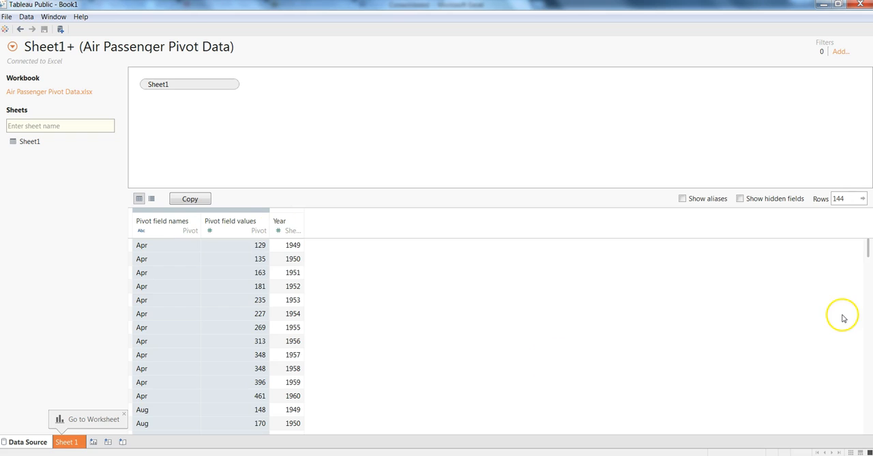
scroll(down, 3)
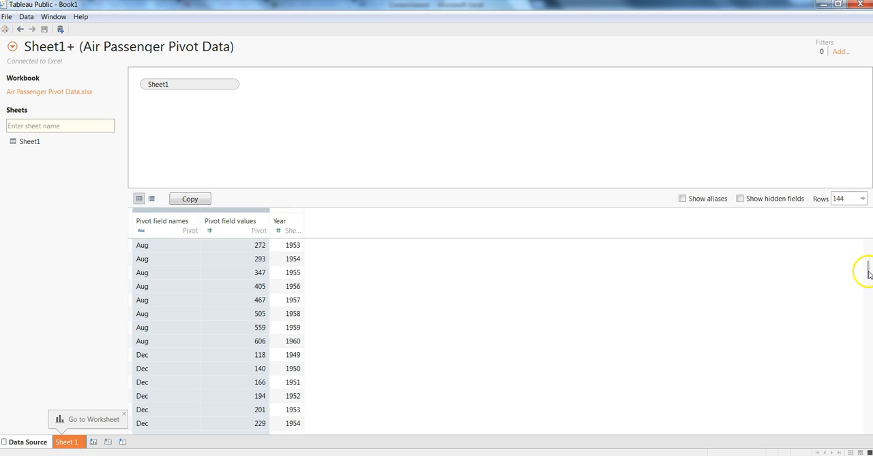
scroll(up, 3)
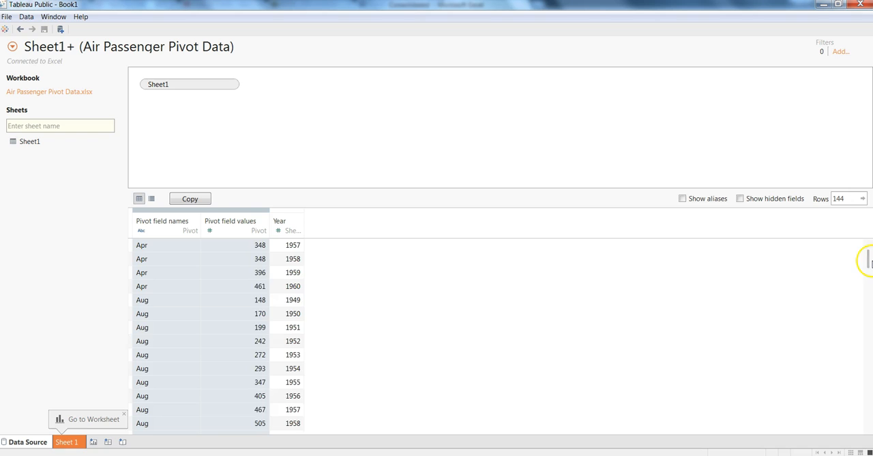
click(163, 221)
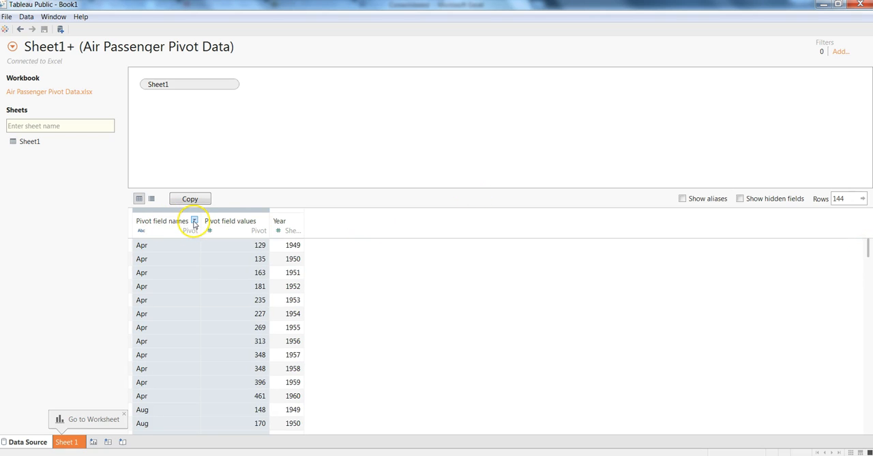
click(166, 245)
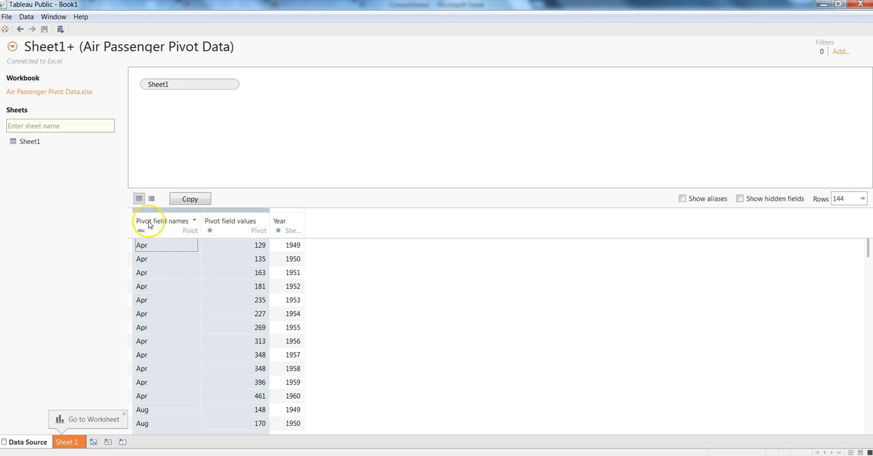
mouse_move(225, 285)
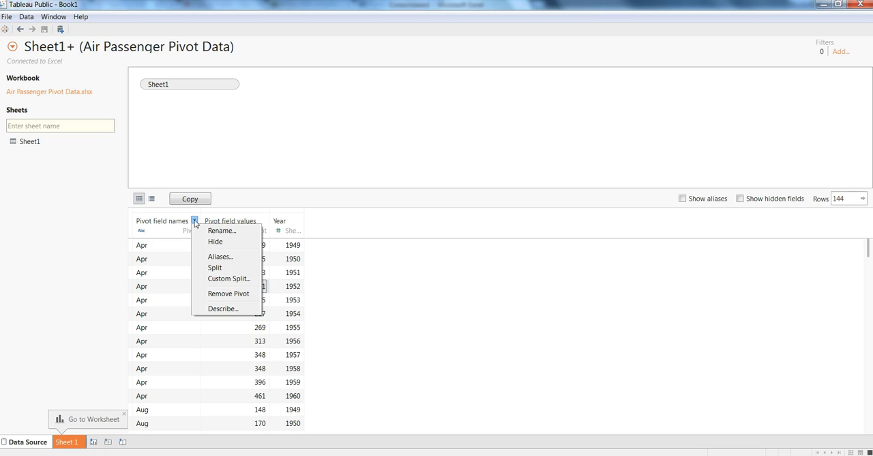
mouse_move(221, 229)
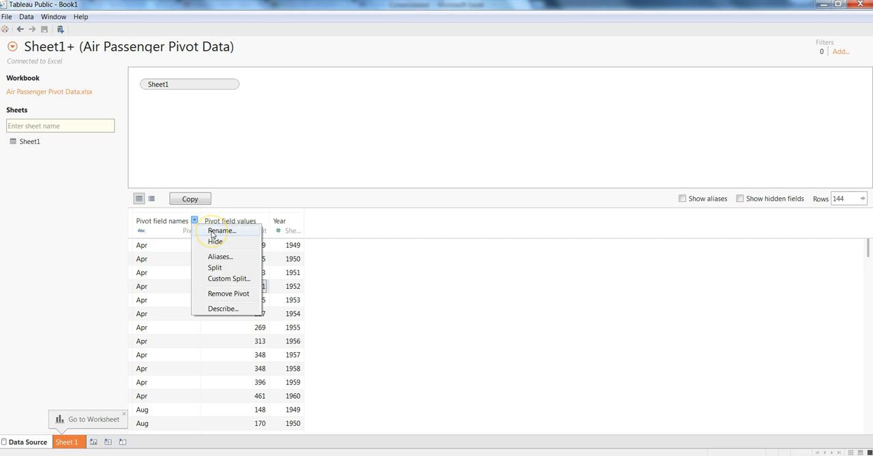
mouse_move(220, 256)
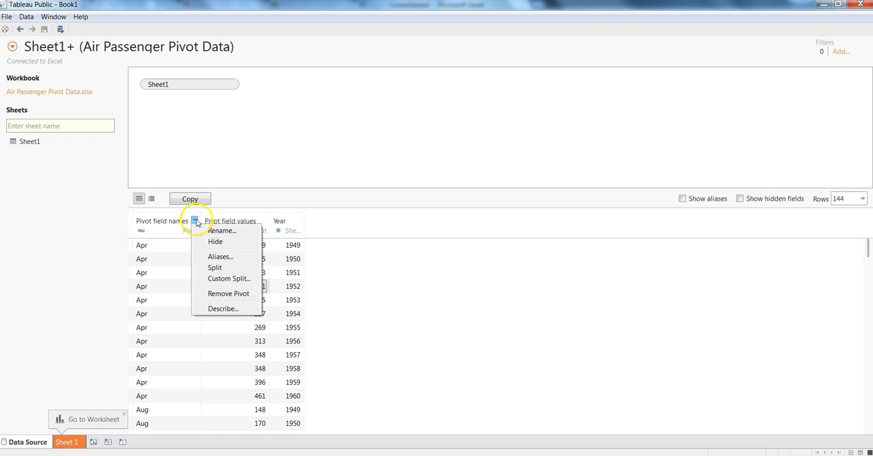
mouse_move(211, 229)
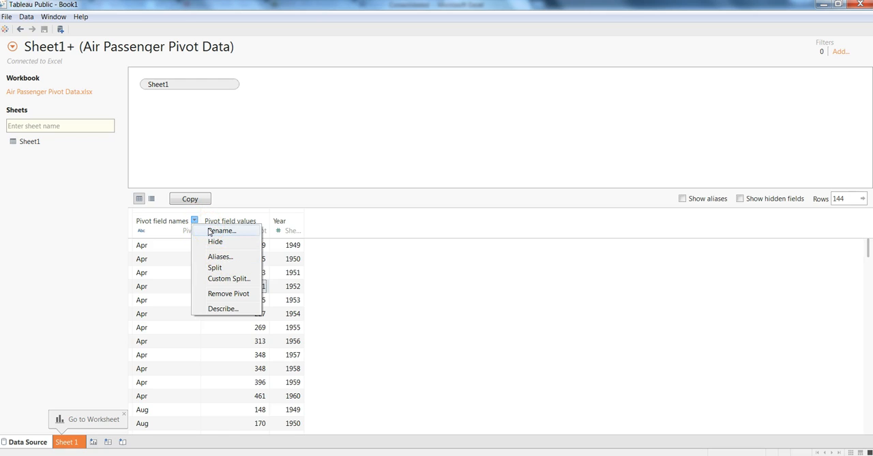
Step: Rename the Pivot field names column to Month
click(221, 230)
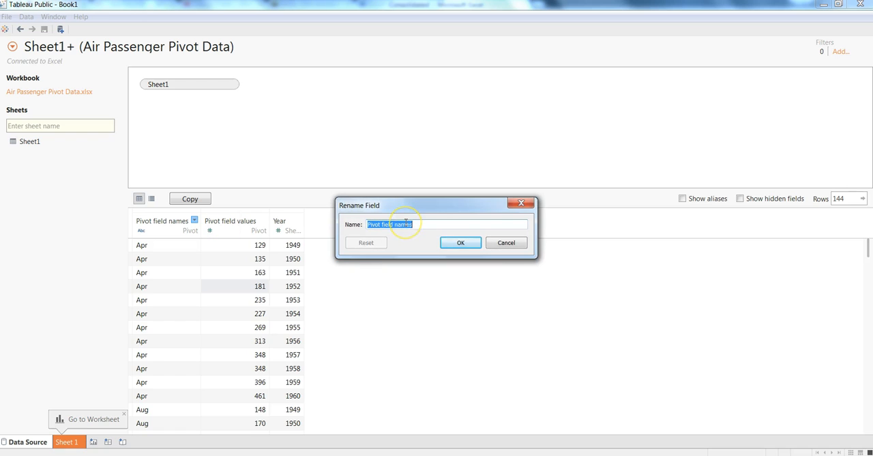
text(Month)
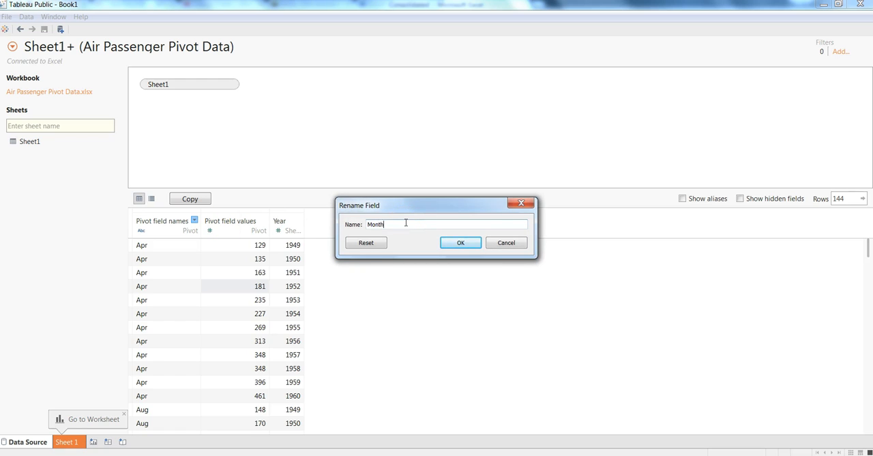
click(460, 243)
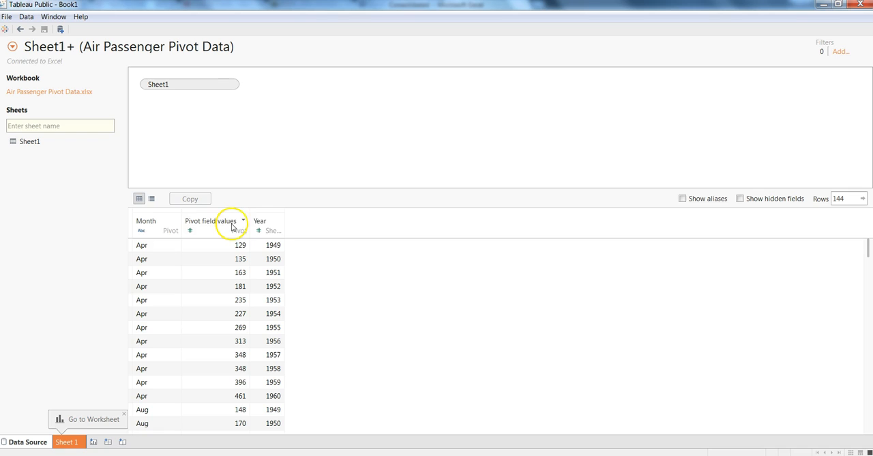
Step: Rename the Pivot field values column to Passenger Data
click(243, 221)
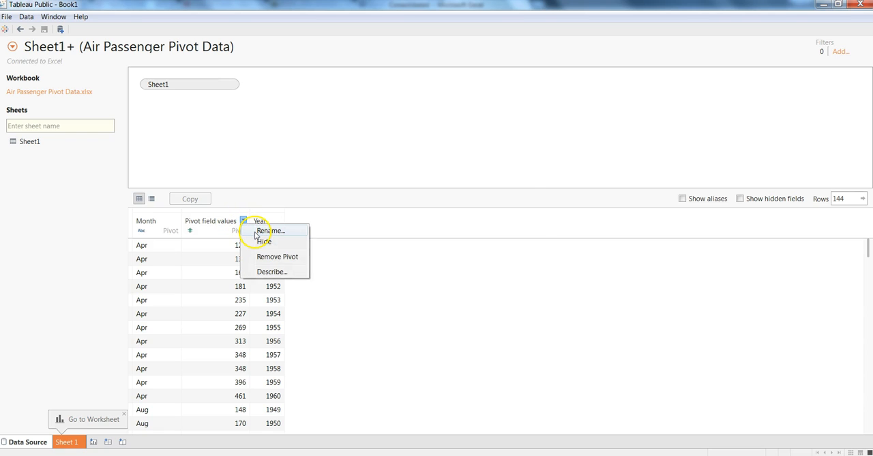
click(271, 229)
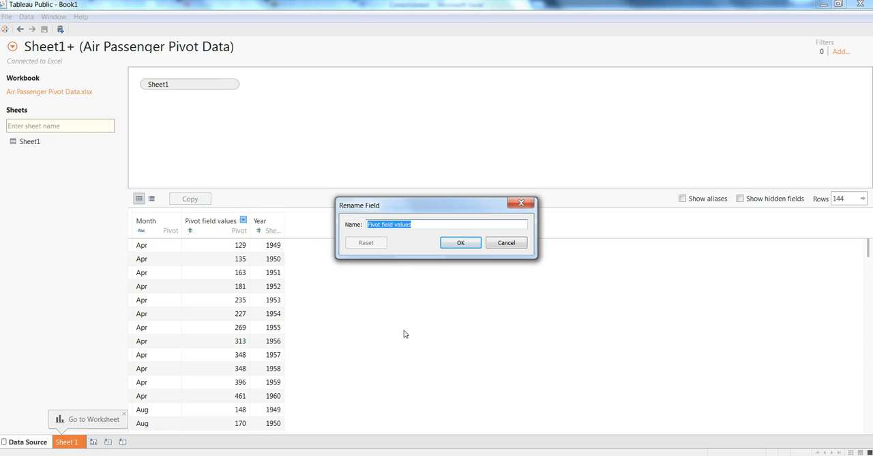
text(Passe)
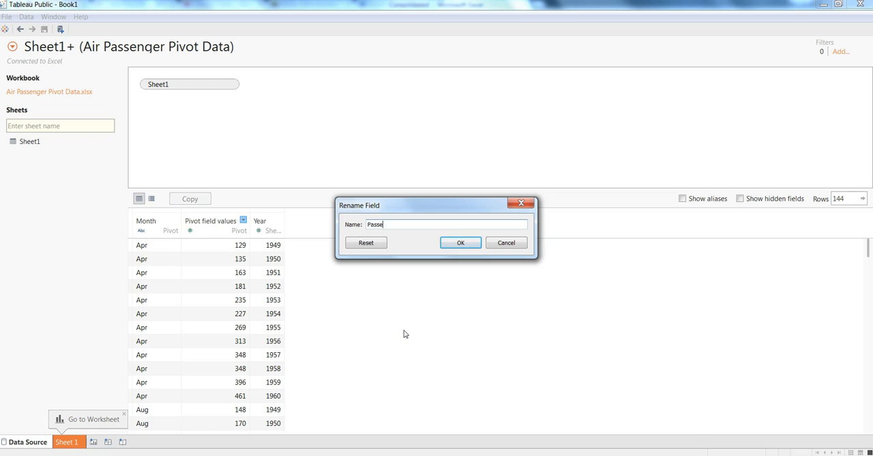
text(nger Data)
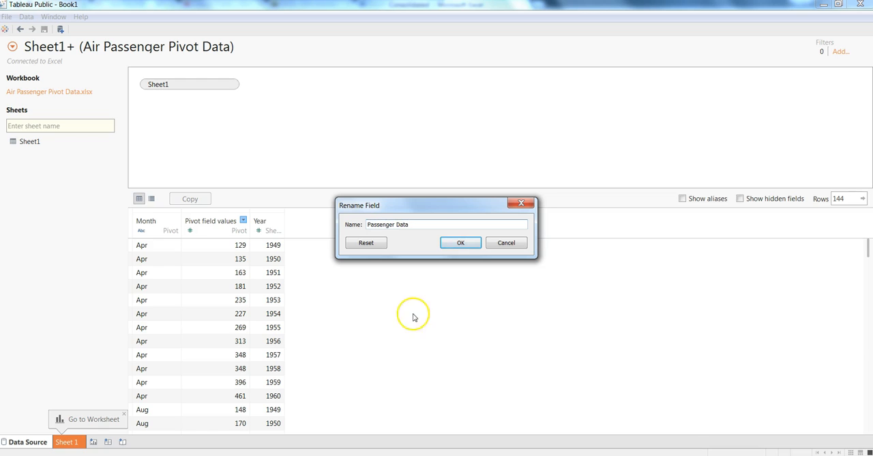
click(461, 243)
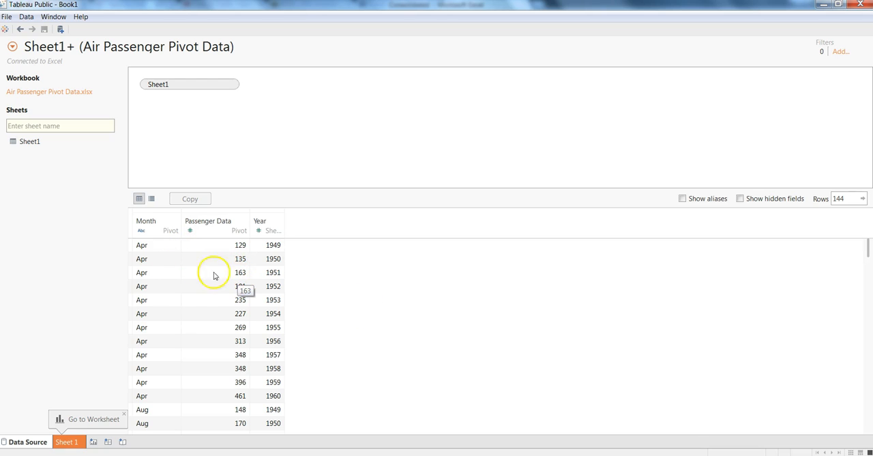
mouse_move(208, 312)
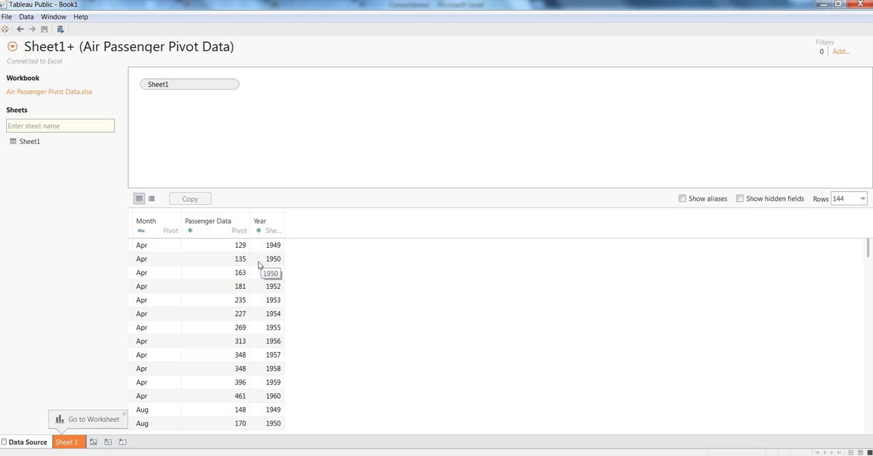
mouse_move(189, 289)
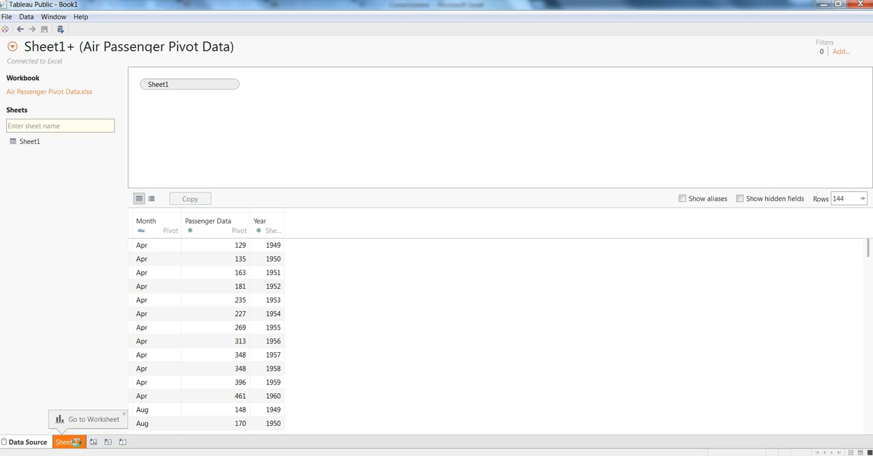
Step: Switch to Sheet 1, where Month and Year are dimensions and Passenger Data a measure
click(68, 442)
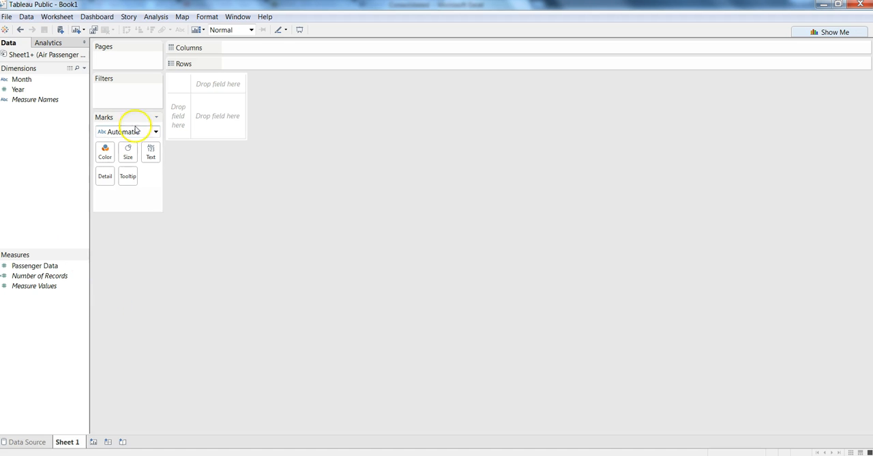
mouse_move(33, 219)
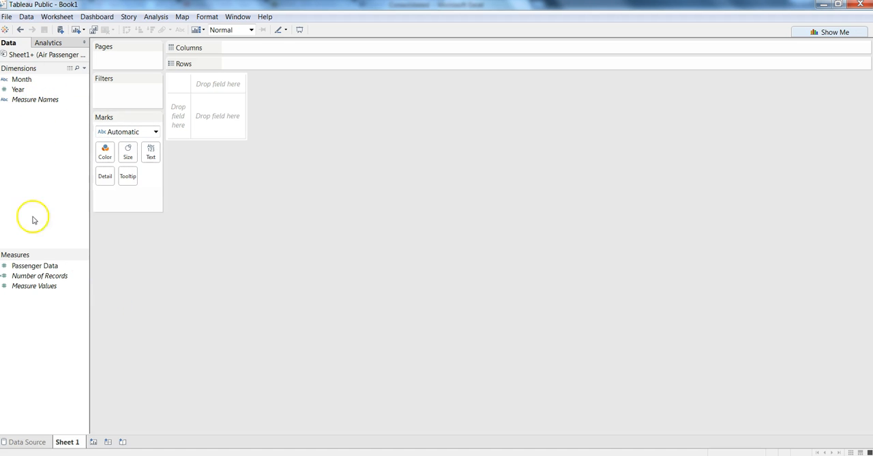
mouse_move(198, 259)
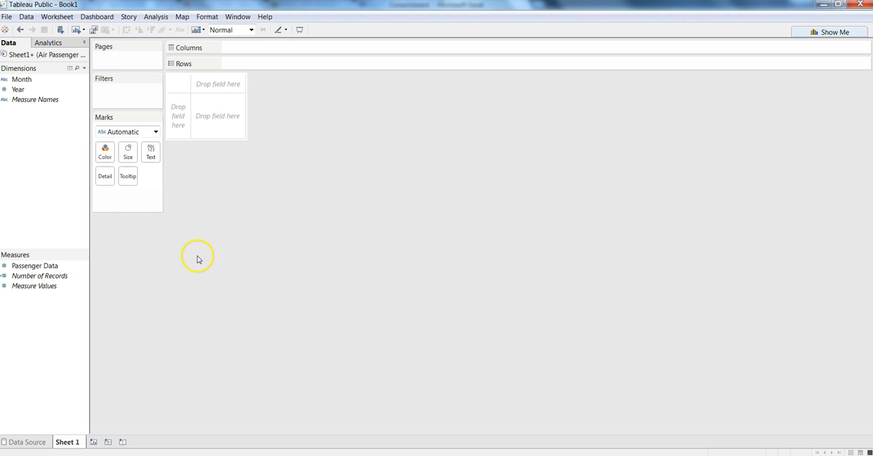